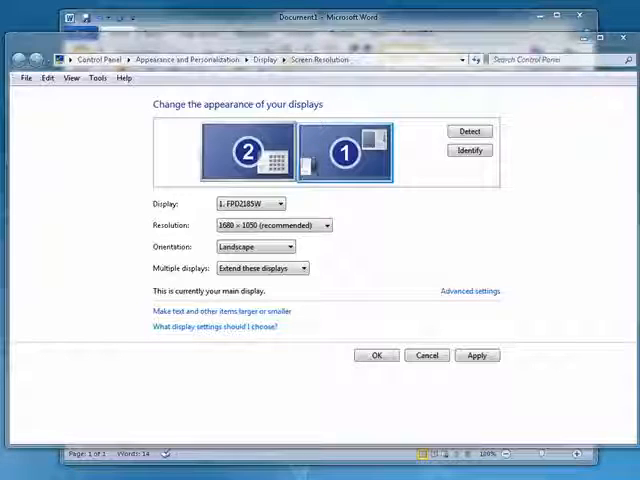
pyautogui.moveTo(130, 310)
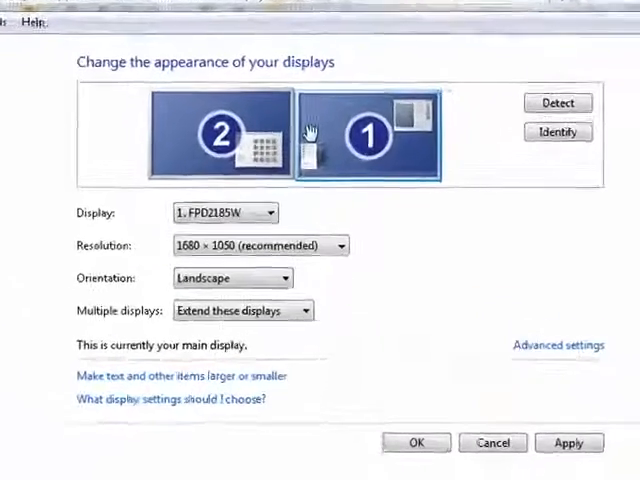
# Bring up the Word diagram of two 22" monitors, one angled to reduce neck strain
pyautogui.click(368, 130)
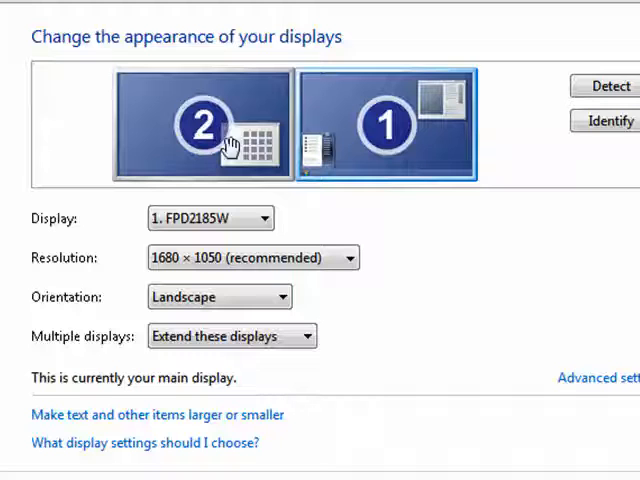
pyautogui.moveTo(569, 237)
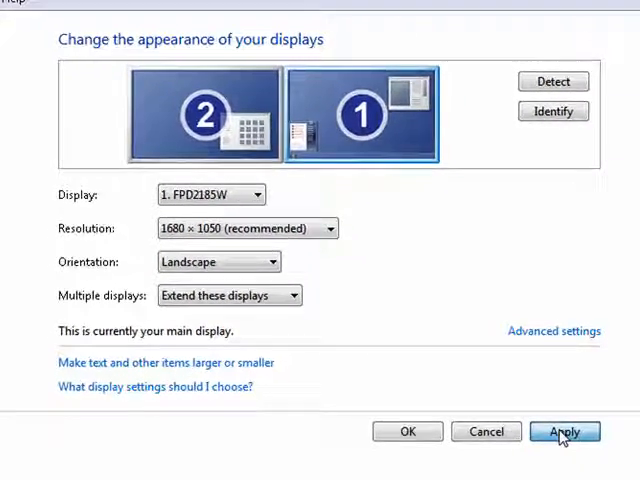
pyautogui.click(564, 431)
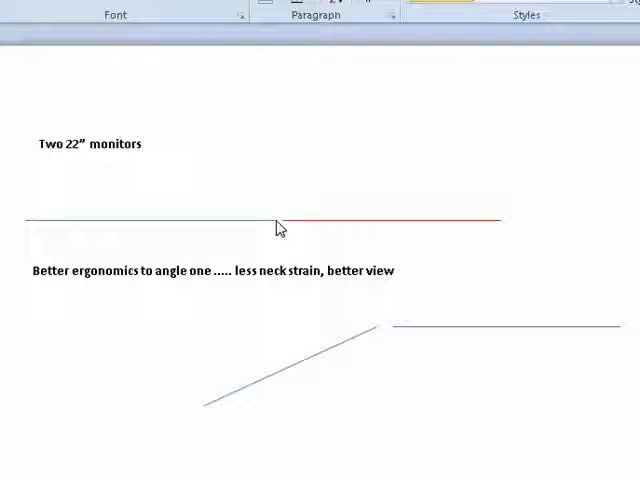
pyautogui.moveTo(400, 225)
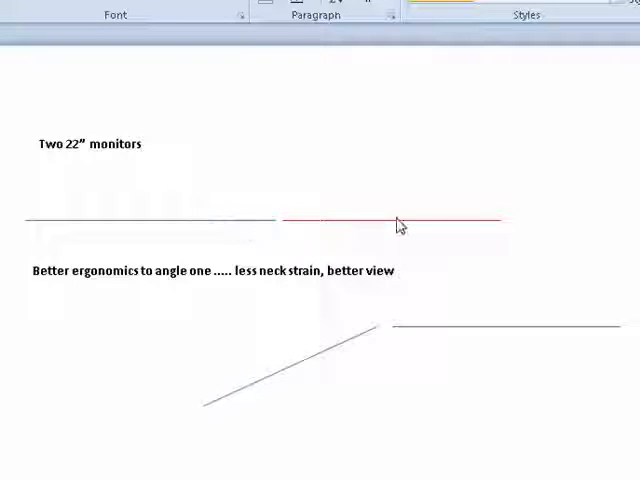
pyautogui.moveTo(300, 328)
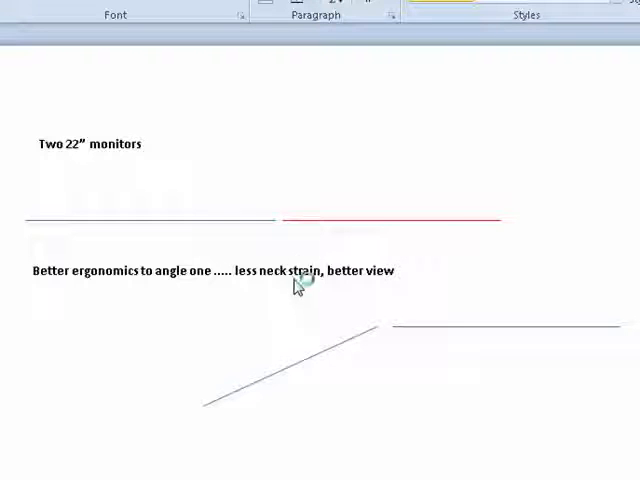
pyautogui.moveTo(383, 339)
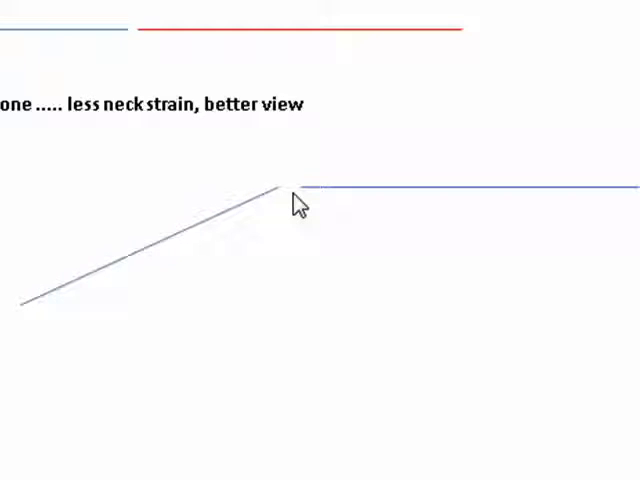
pyautogui.moveTo(372, 100)
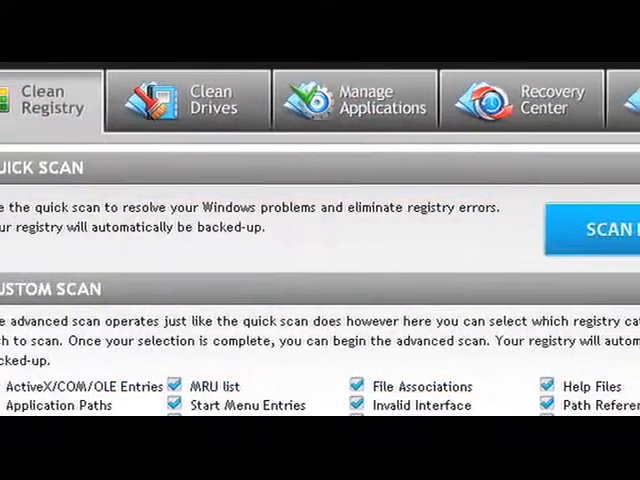
pyautogui.hscroll(3)
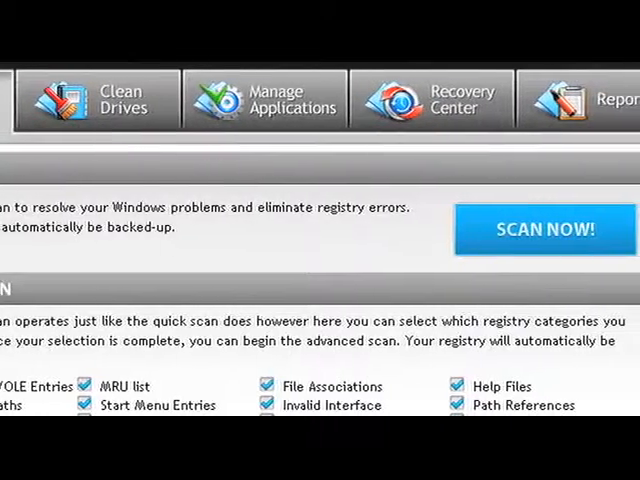